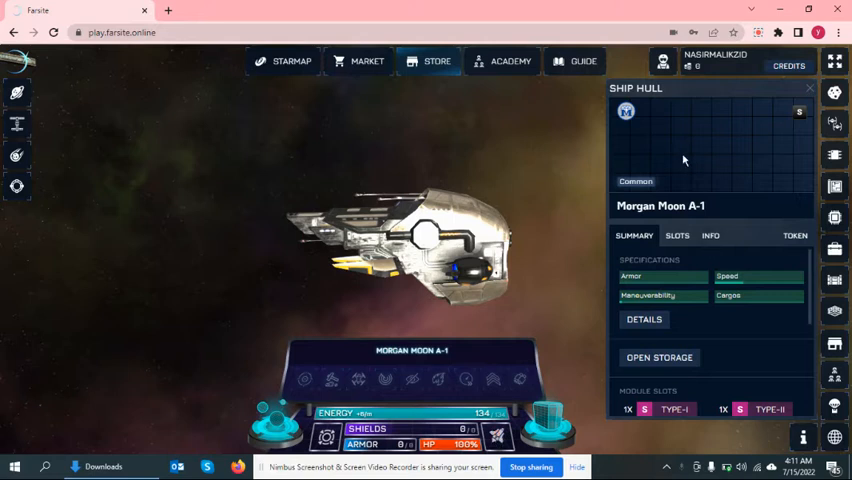
mouse_move(810, 275)
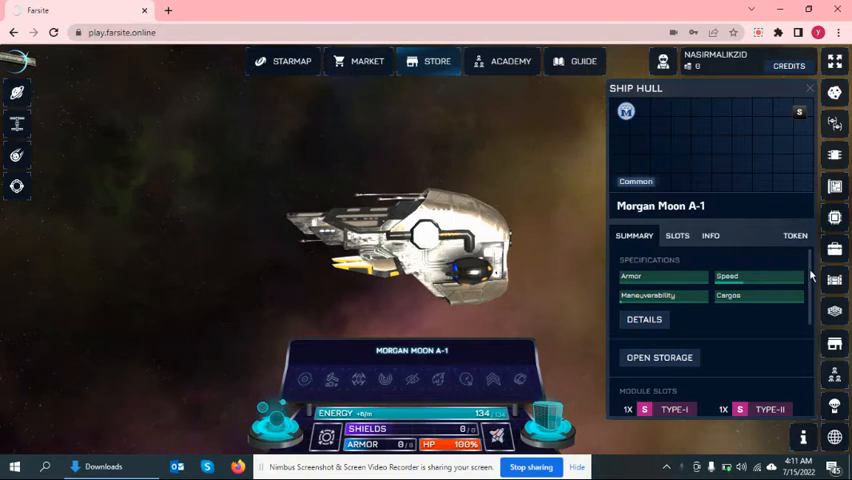
Step: Review the ship hull's module slots and manufacturer information, then return to the hull summary
left_click(677, 235)
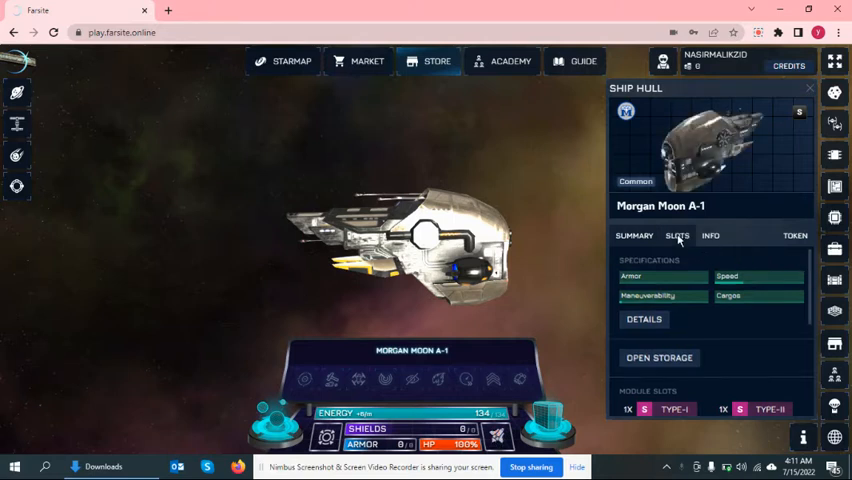
left_click(677, 235)
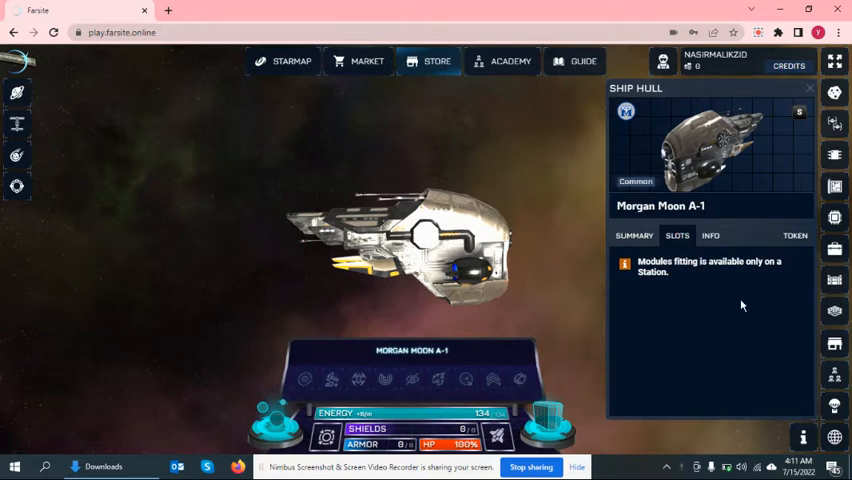
mouse_move(647, 286)
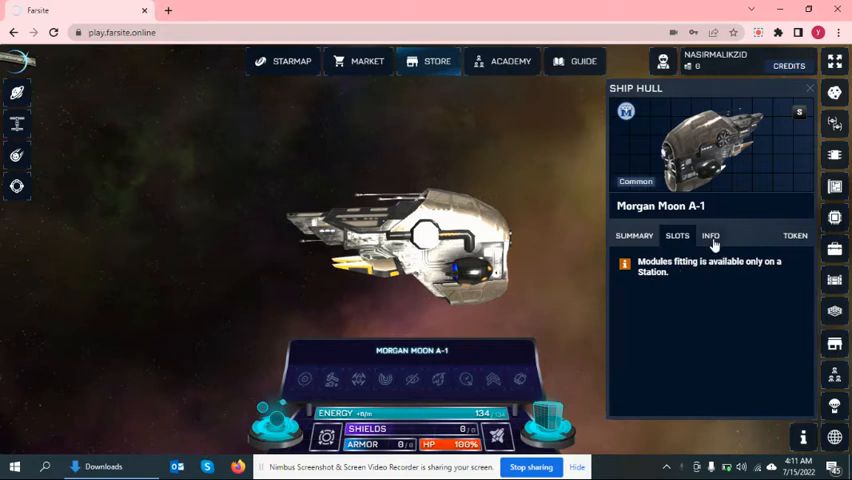
left_click(710, 235)
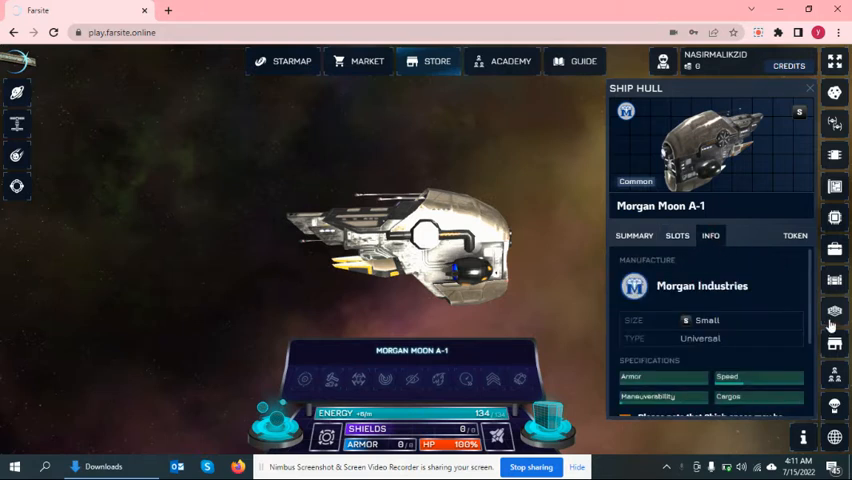
scroll("down", 3)
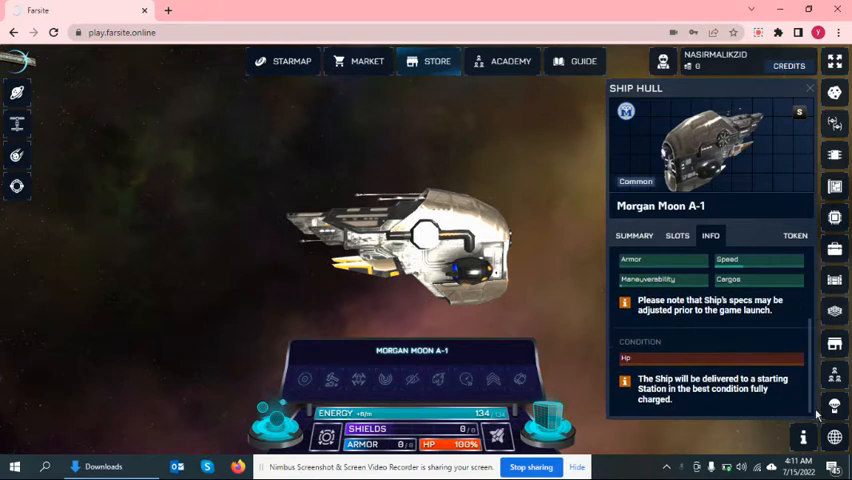
left_click(634, 235)
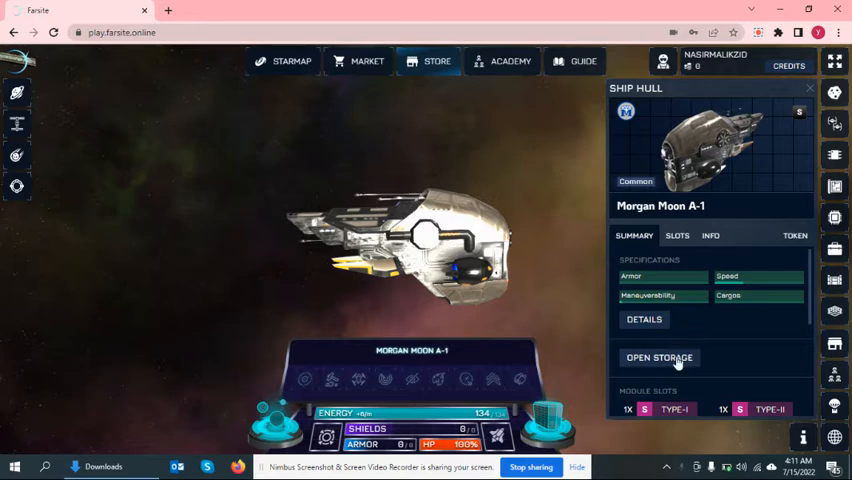
Step: Browse the HOM gates list with GAEA, HAS, HIP and NEX fuel estimates, then close it
left_click(659, 357)
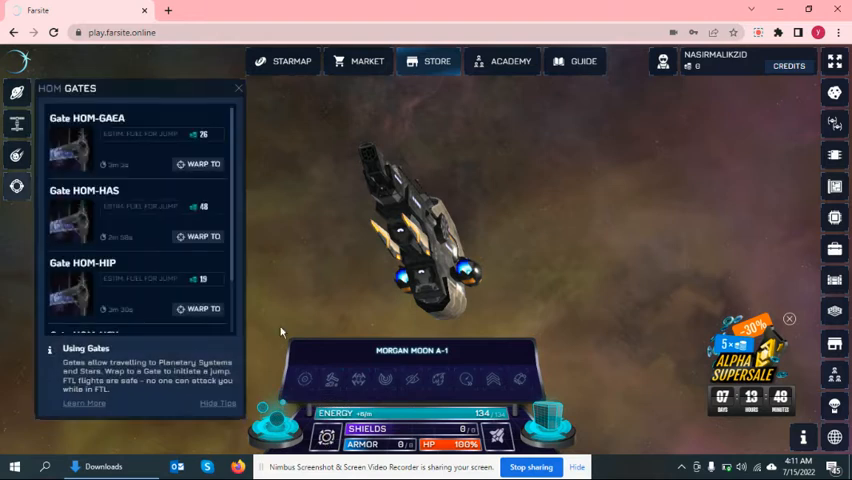
scroll("down", 3)
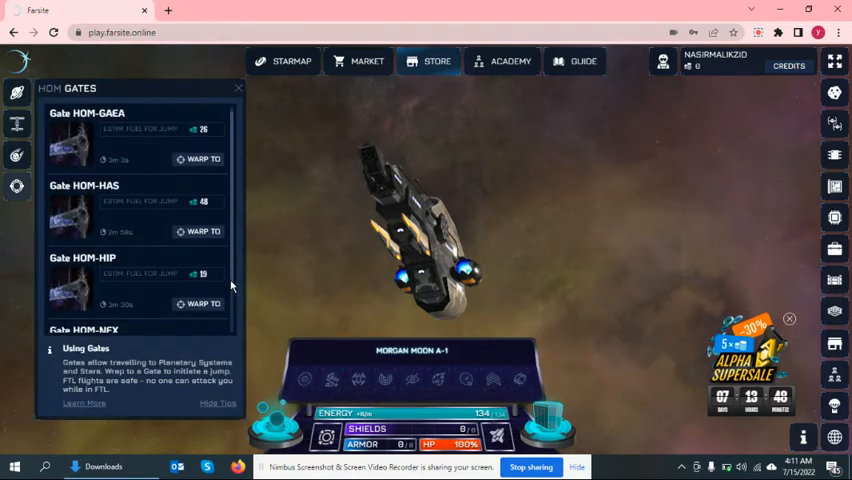
scroll("down", 3)
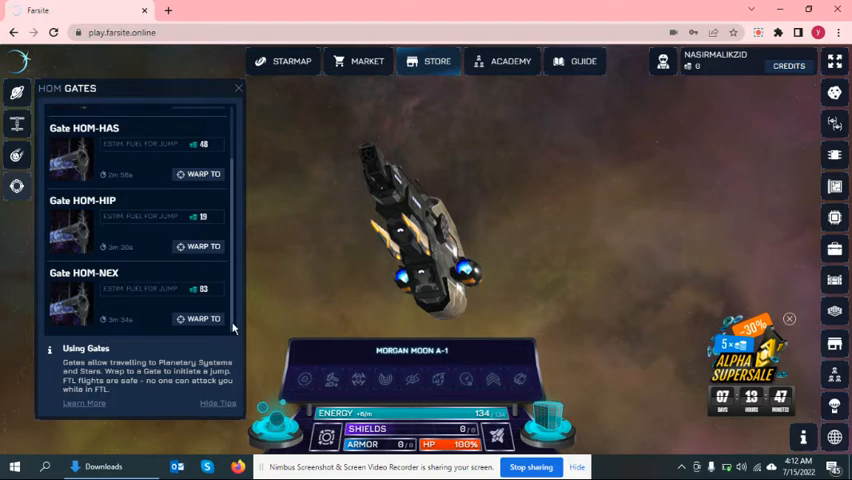
left_click(238, 88)
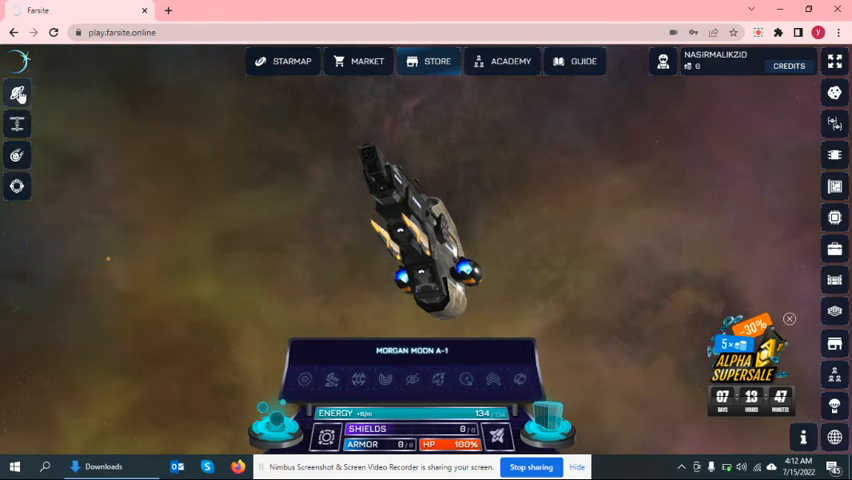
left_click(17, 93)
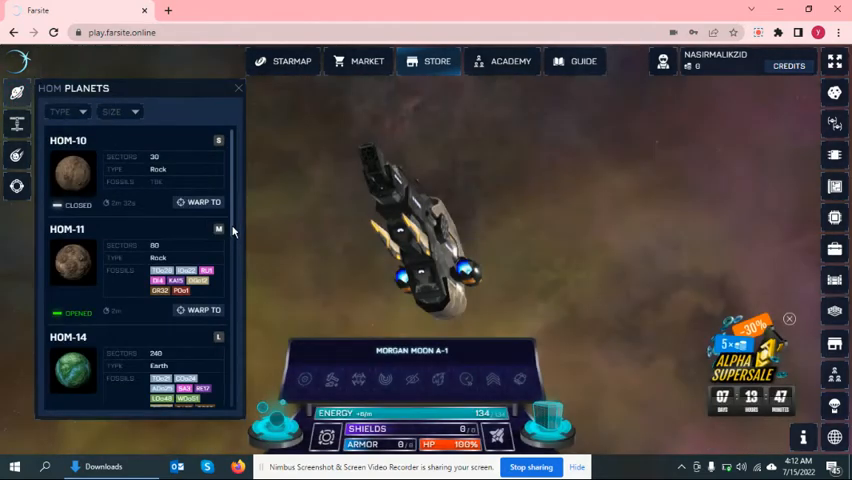
mouse_move(238, 146)
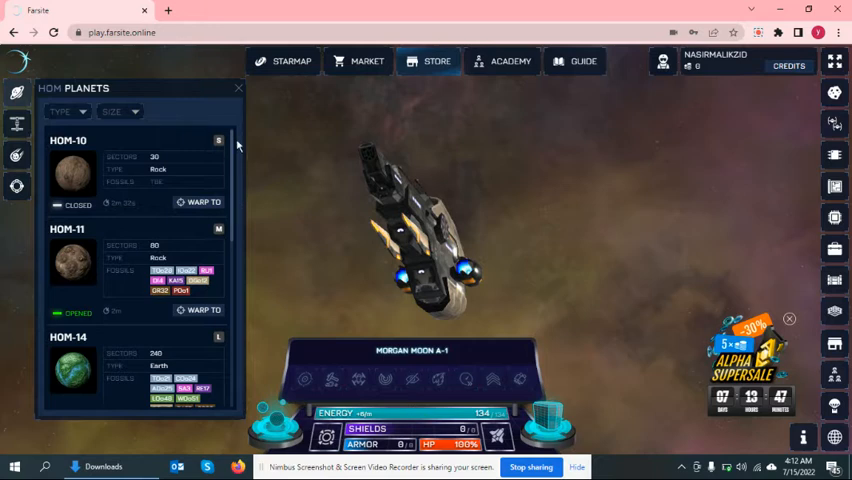
left_click(238, 88)
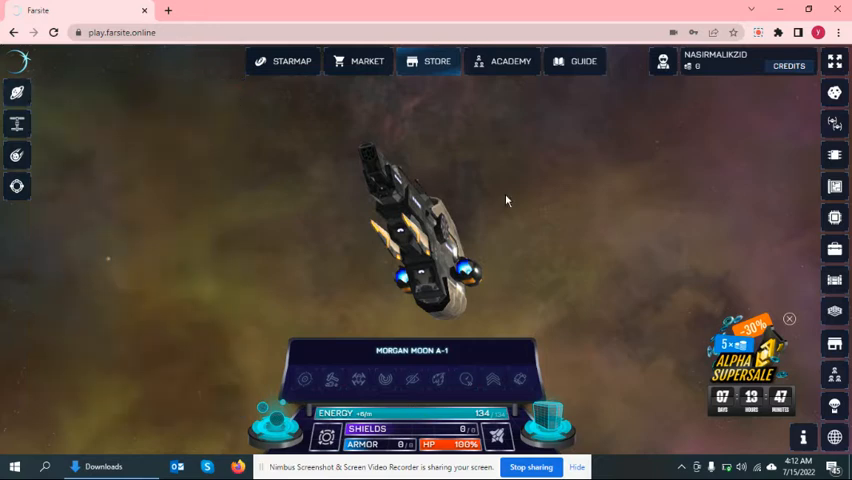
left_click(358, 61)
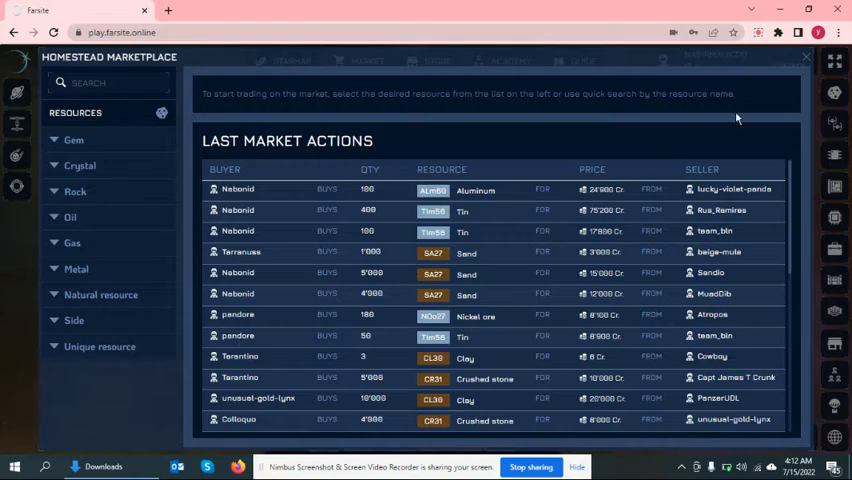
left_click(806, 56)
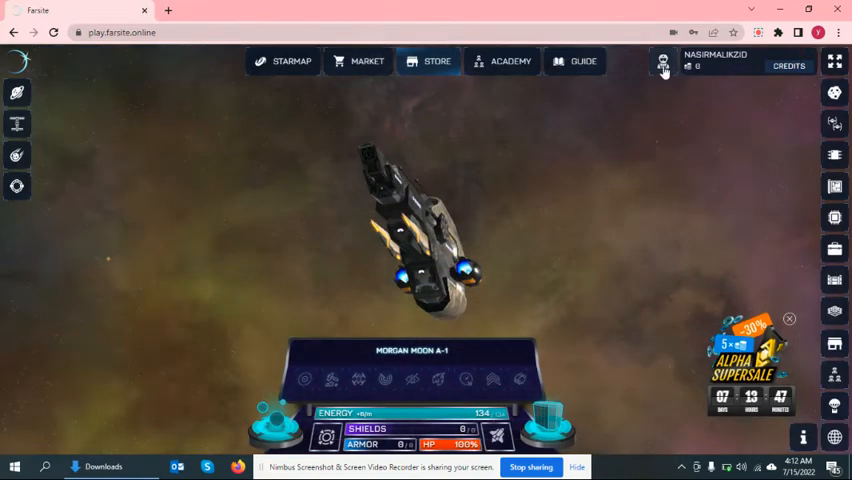
Step: Review the player profile's recruits and connected Ethereum wallet sections, then close the profile
left_click(662, 65)
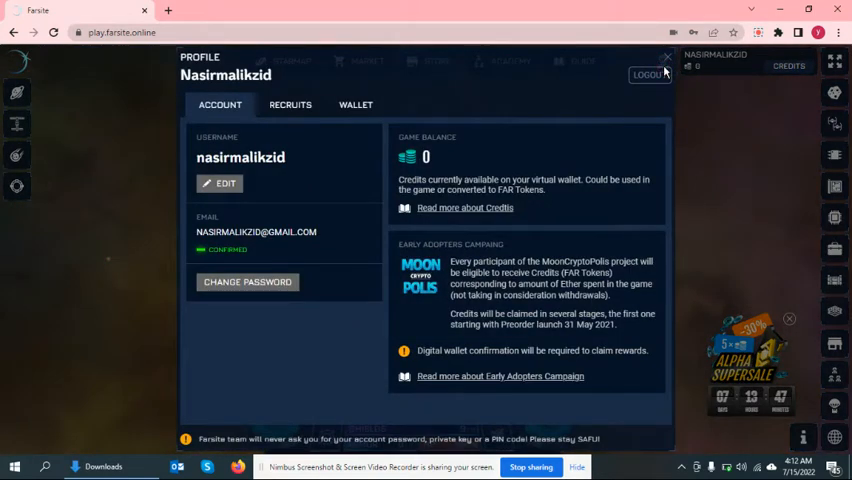
mouse_move(255, 183)
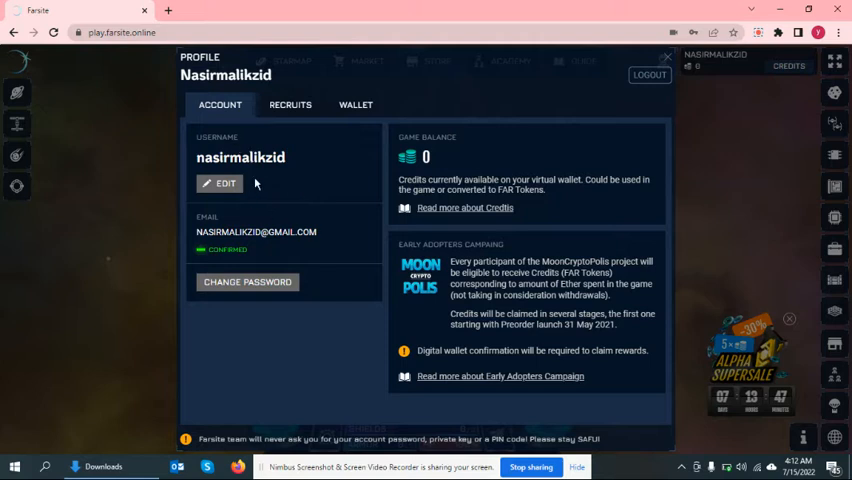
mouse_move(290, 104)
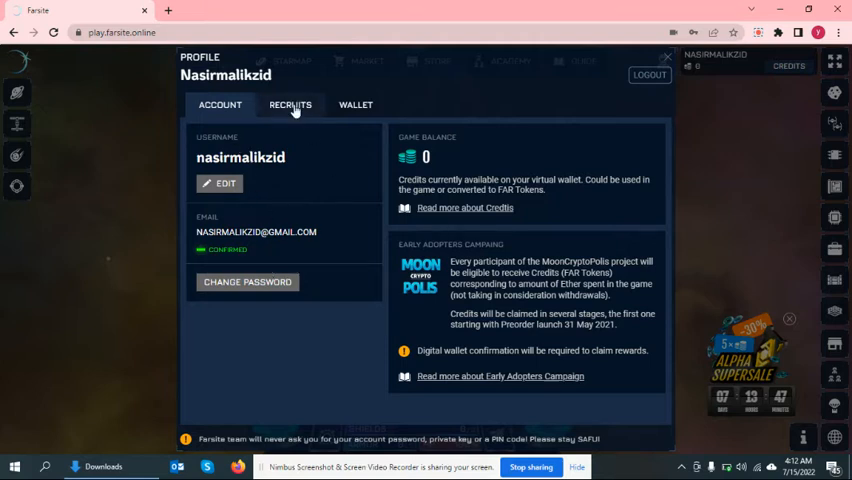
left_click(356, 104)
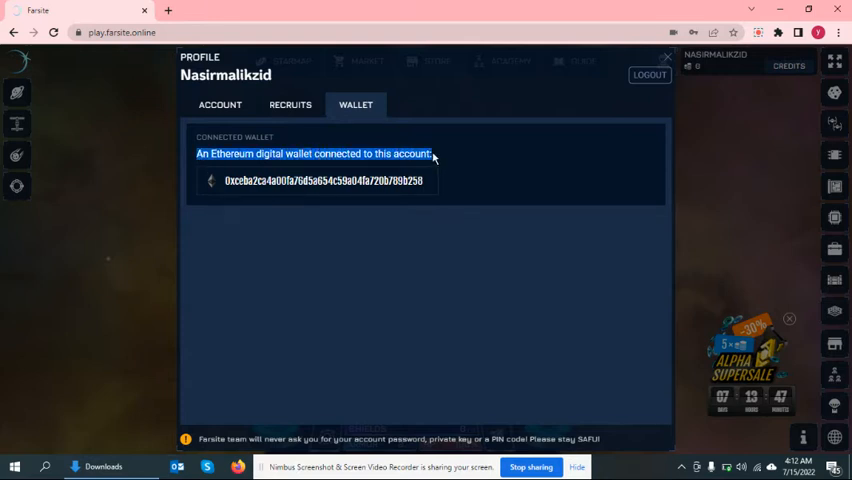
left_click(417, 185)
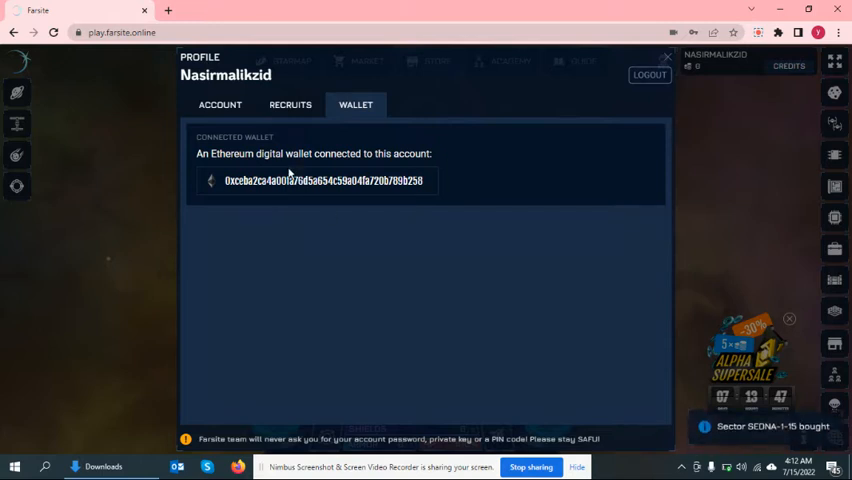
mouse_move(630, 134)
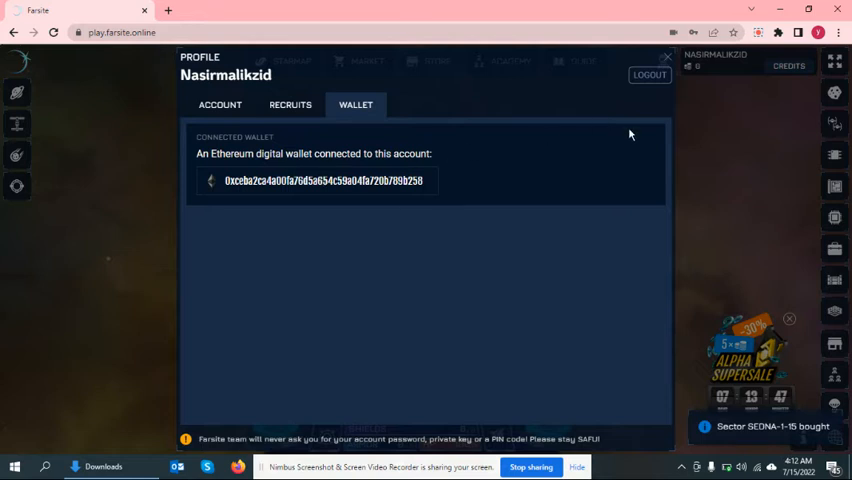
mouse_move(680, 73)
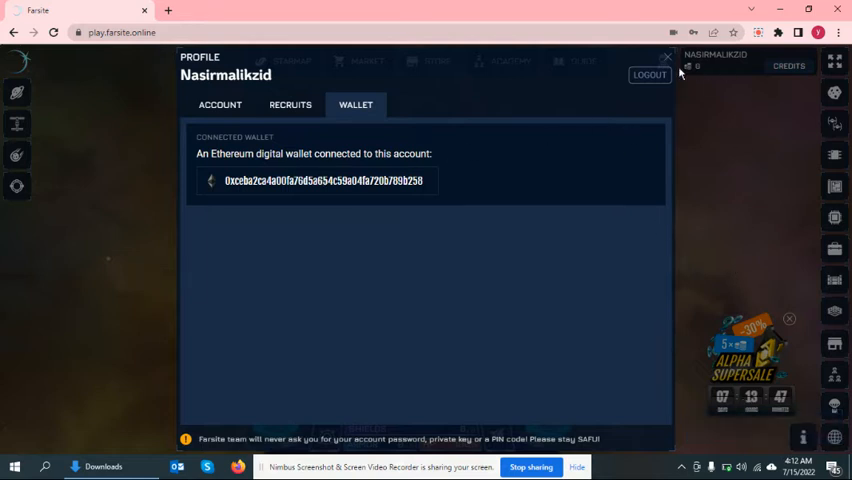
left_click(665, 57)
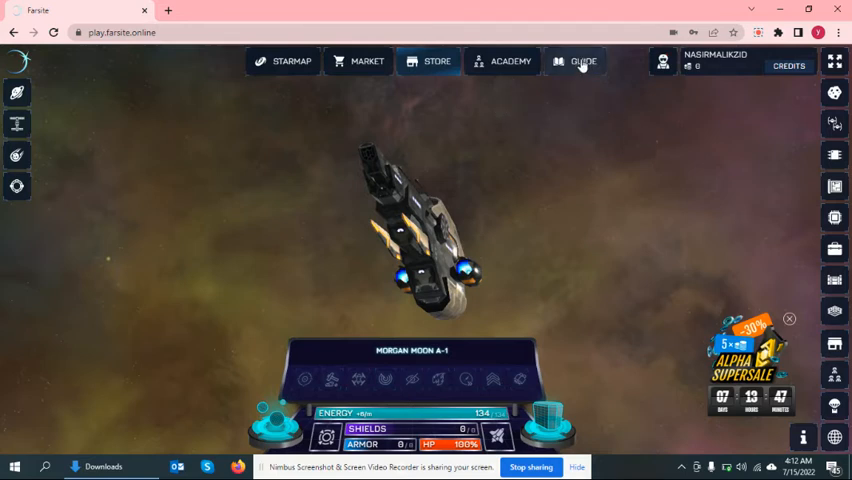
left_click(584, 61)
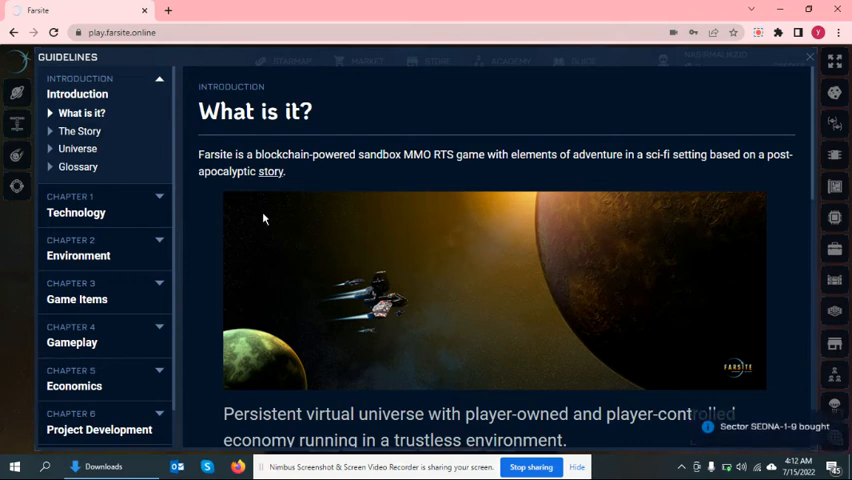
mouse_move(305, 143)
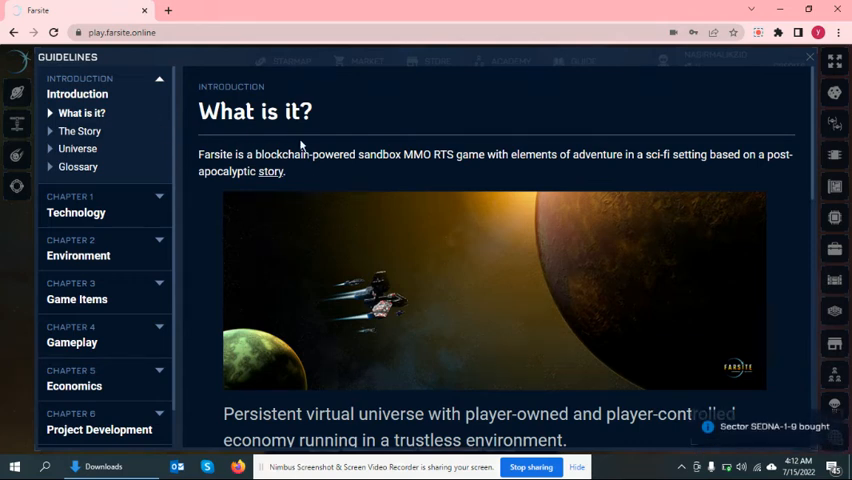
mouse_move(413, 168)
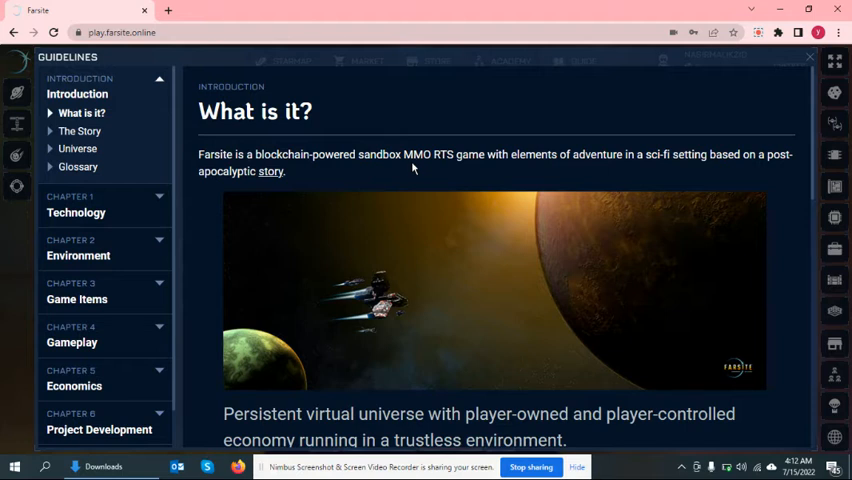
mouse_move(77, 219)
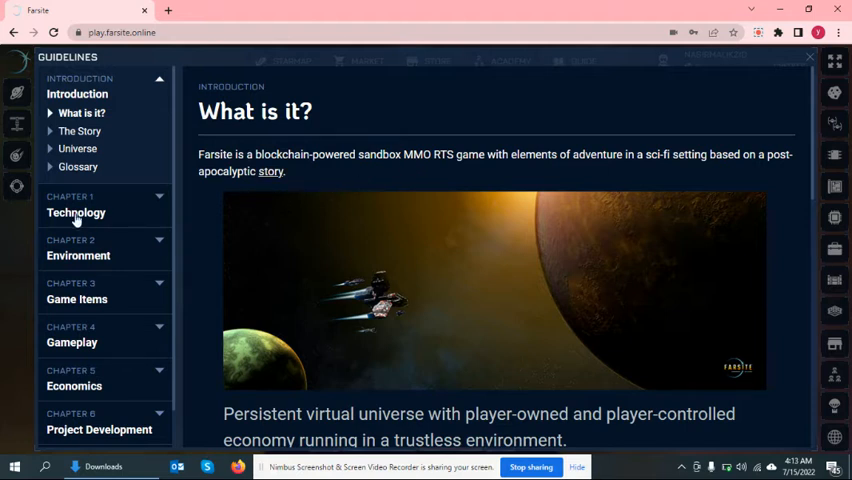
mouse_move(178, 258)
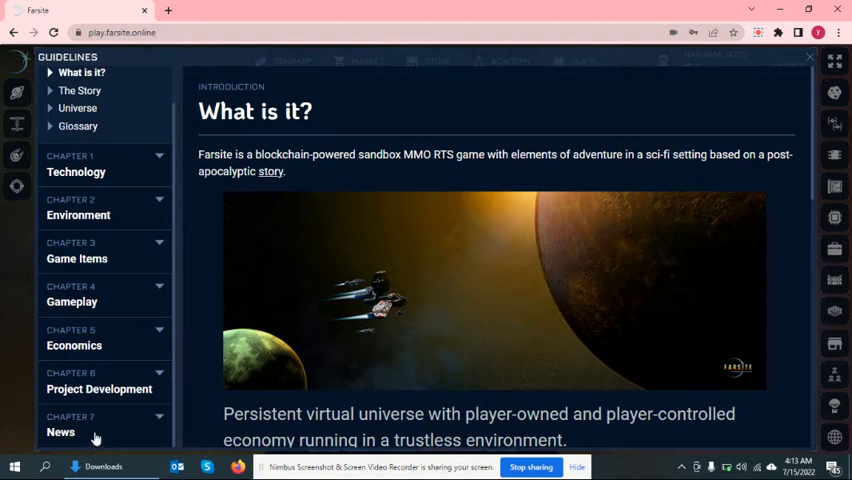
mouse_move(163, 329)
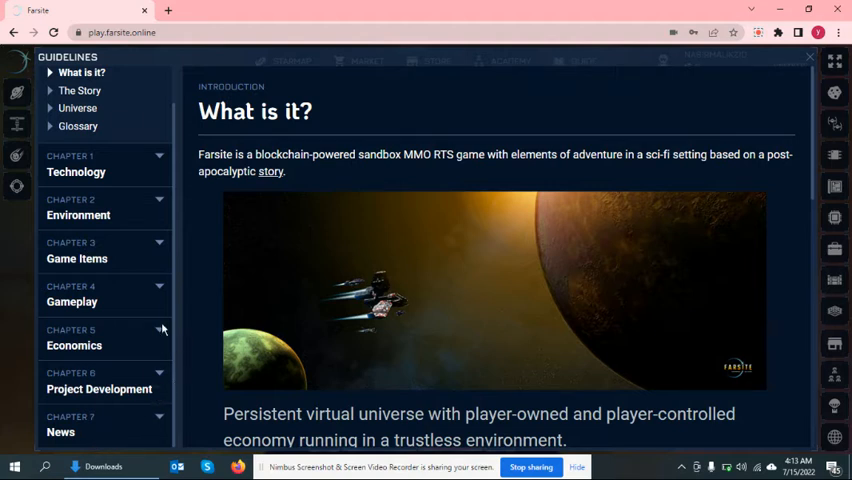
mouse_move(803, 41)
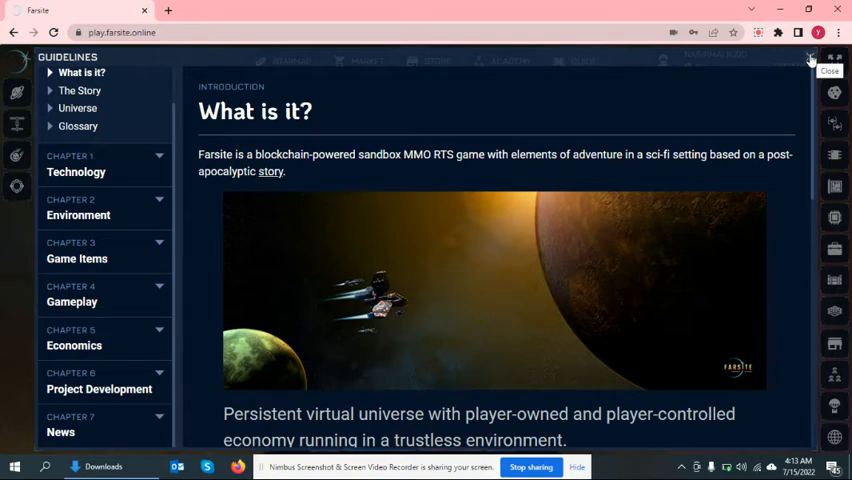
left_click(810, 57)
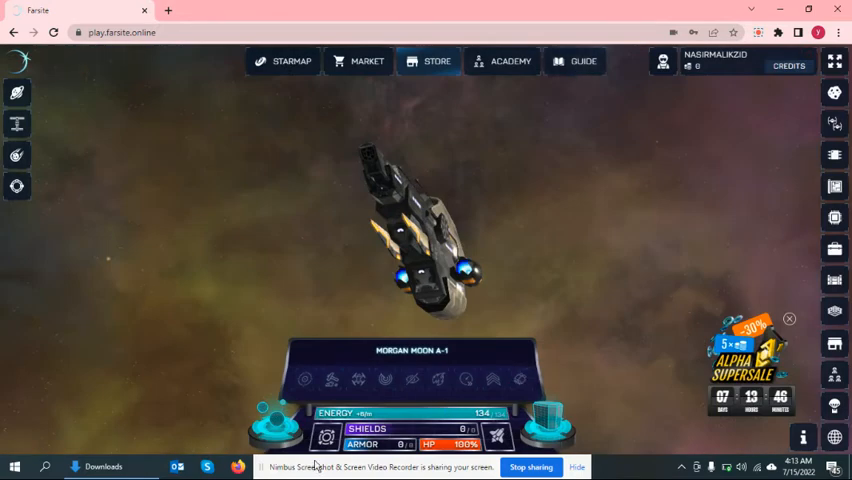
mouse_move(278, 422)
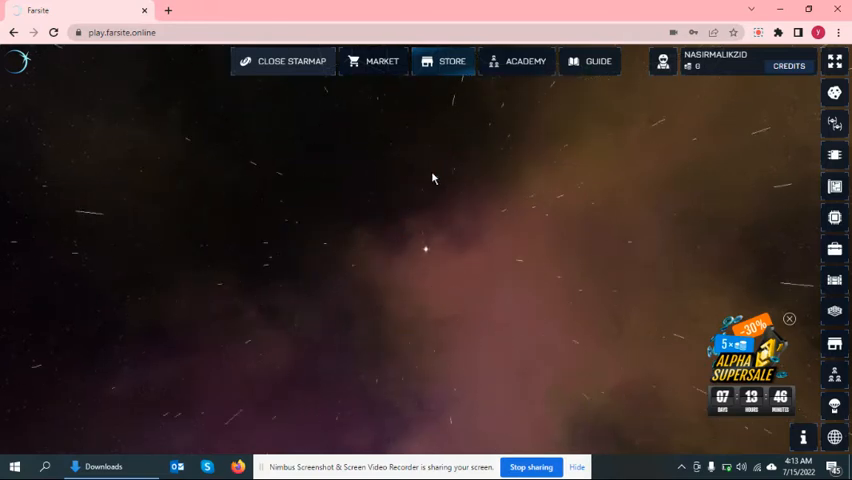
mouse_move(490, 177)
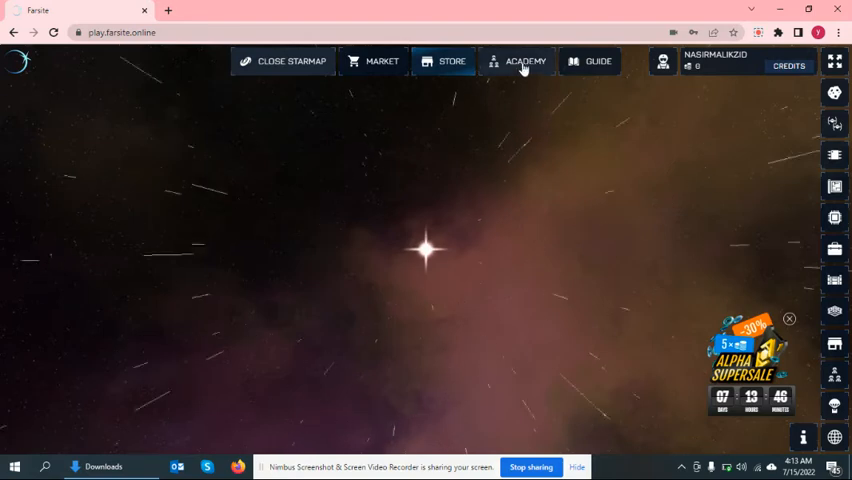
Step: Open the Pilot Academy overview from the top bar over the star map
left_click(524, 61)
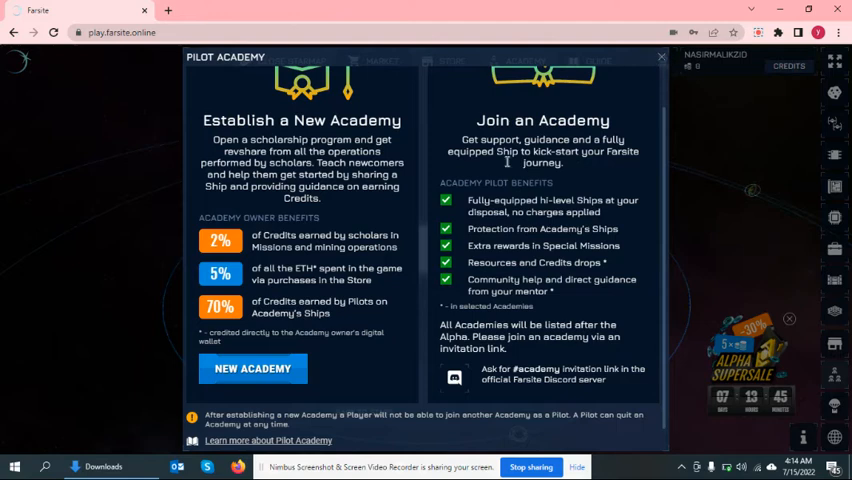
mouse_move(662, 58)
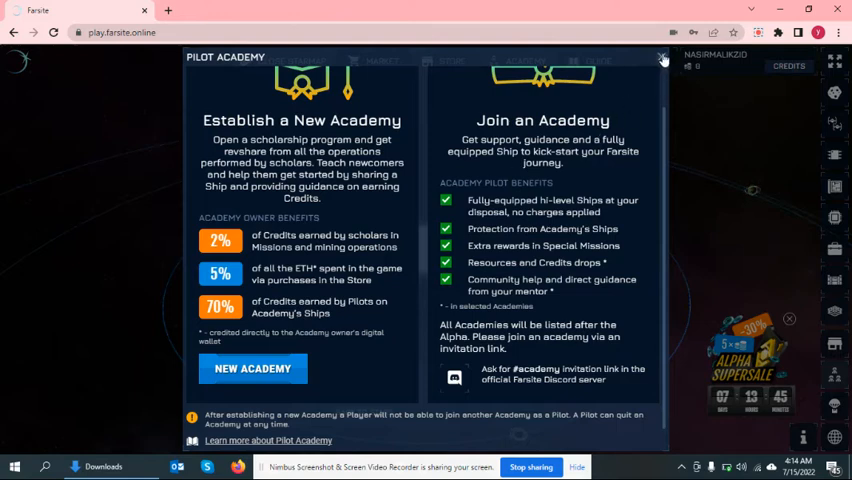
Step: Close the Pilot Academy window to reveal the Homestead constellation around Sedna
left_click(662, 58)
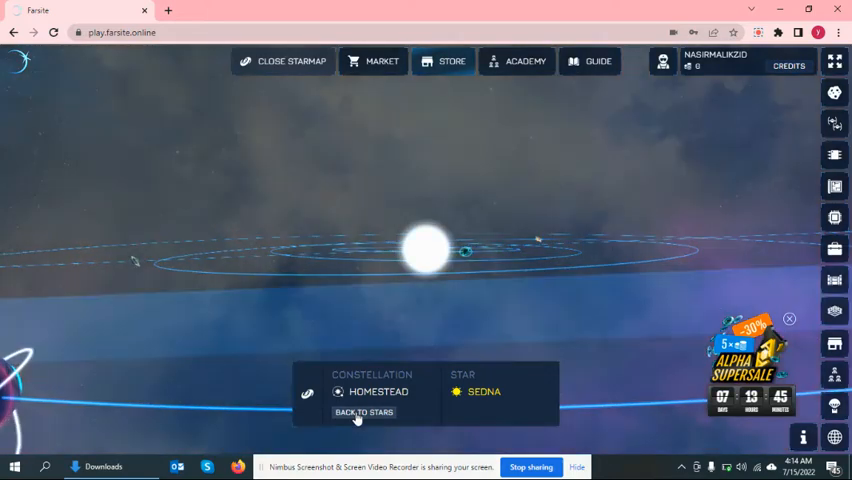
Step: Leave the Homestead / Sedna system and go back to the stars
left_click(363, 412)
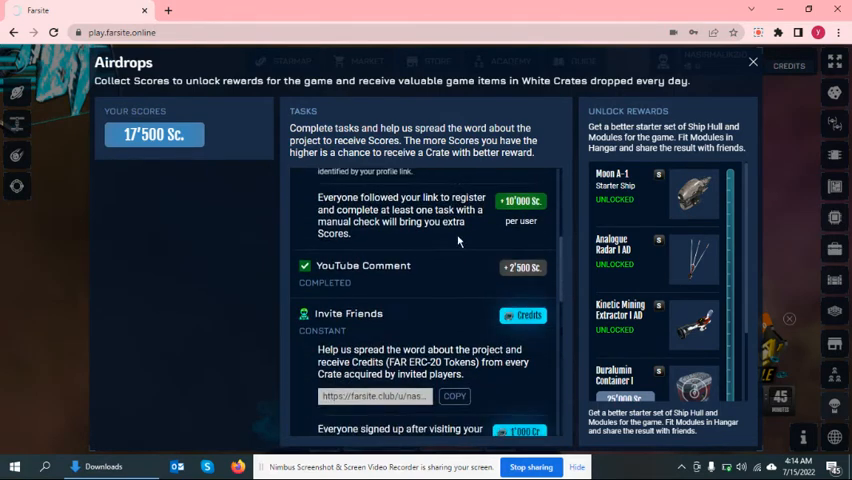
Step: Scroll the Airdrops Tasks list showing completed tasks and Share Your Hangar
scroll("down", 3)
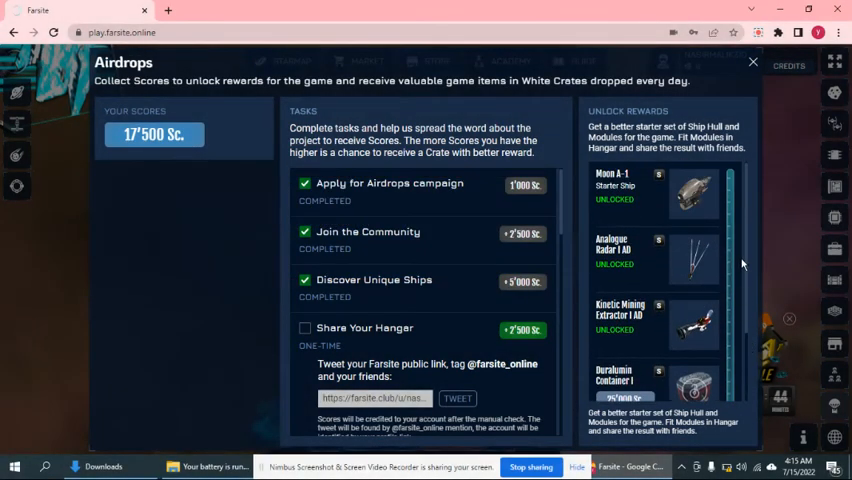
mouse_move(776, 101)
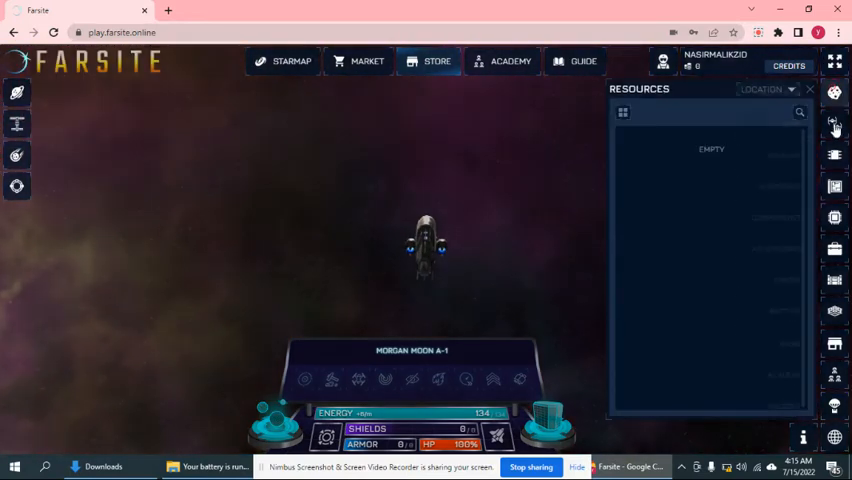
Step: Switch the right-sidebar inventory panel from Resources to the Modules list
left_click(834, 123)
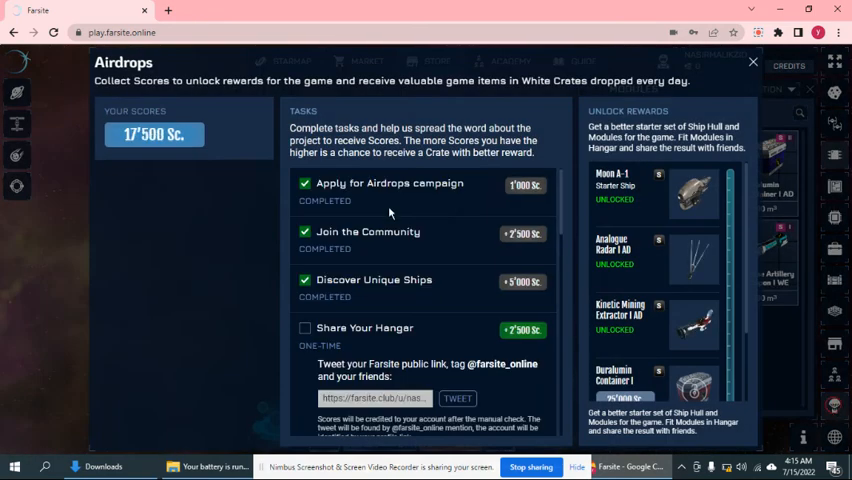
mouse_move(752, 62)
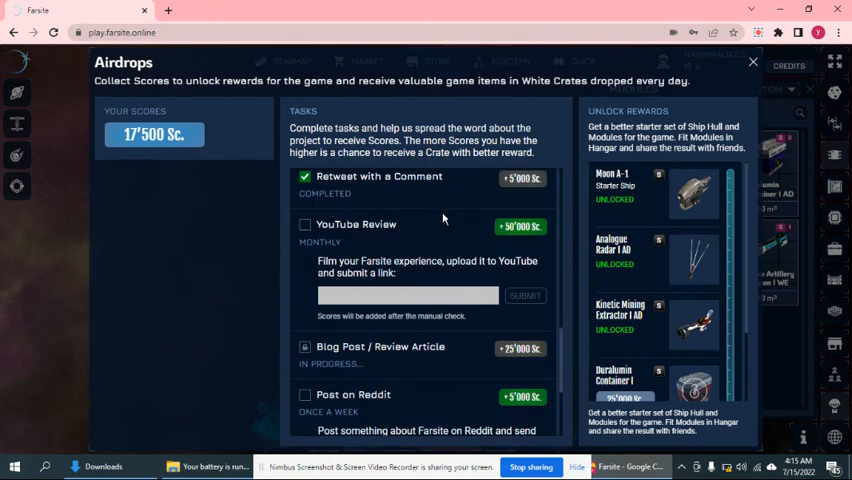
mouse_move(505, 238)
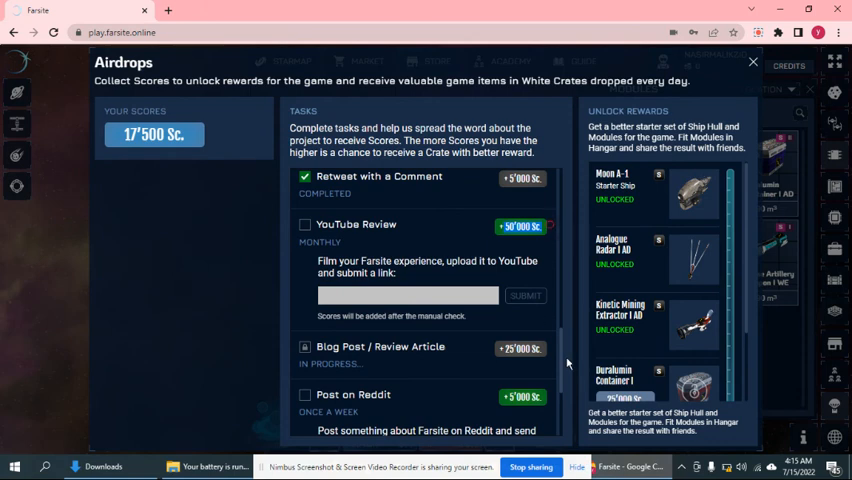
Step: Scroll the Airdrops tasks to YouTube Review and Reddit, then close the window
scroll("down", 3)
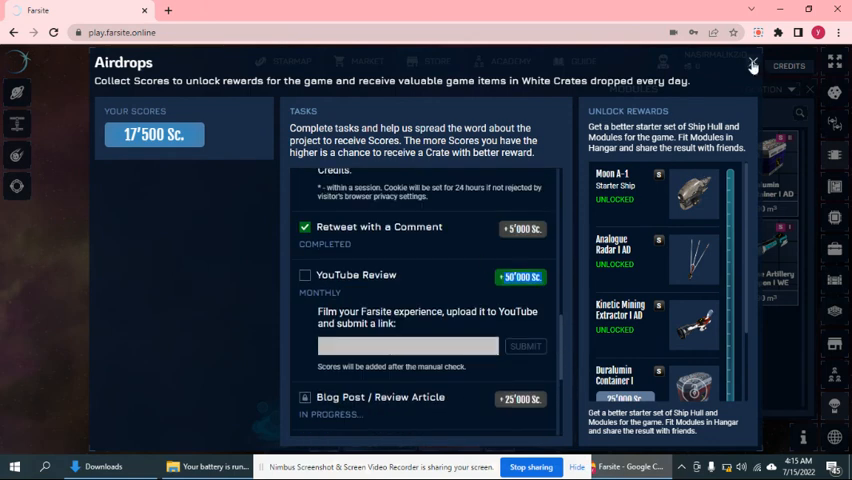
left_click(752, 65)
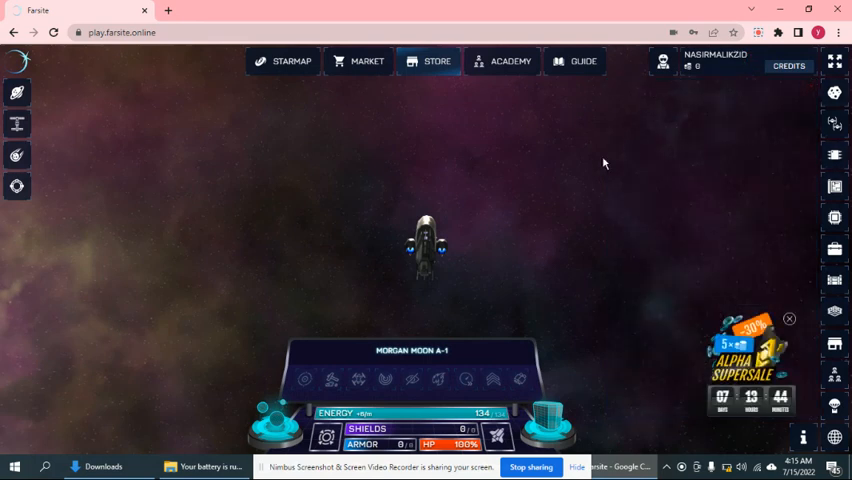
mouse_move(490, 188)
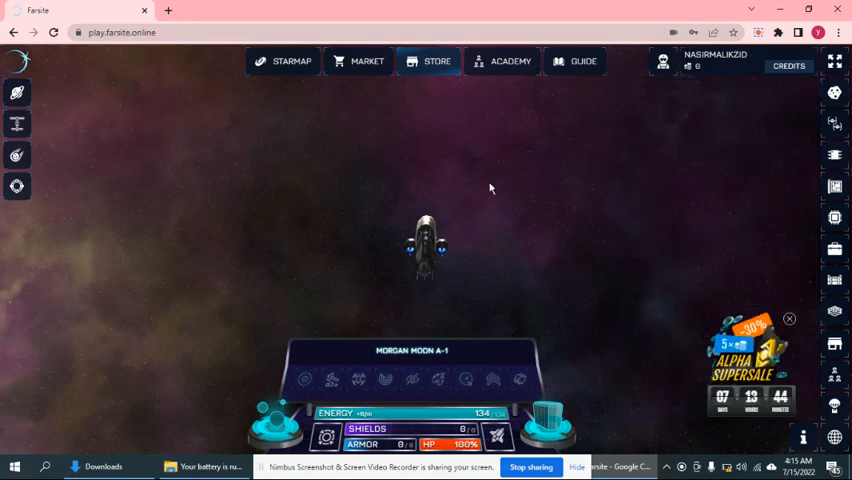